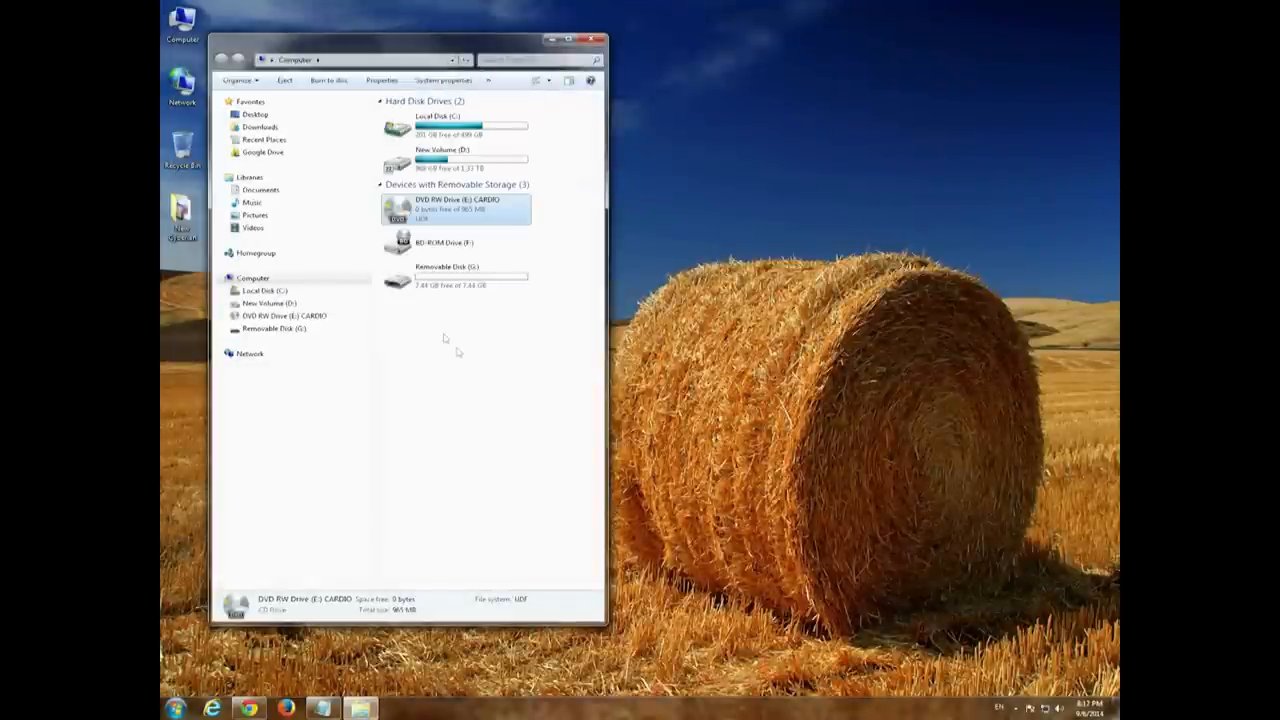
Format the removable USB drive as FAT32 with volume label MY LECTURE and confirm the erase.
left_click(456, 276)
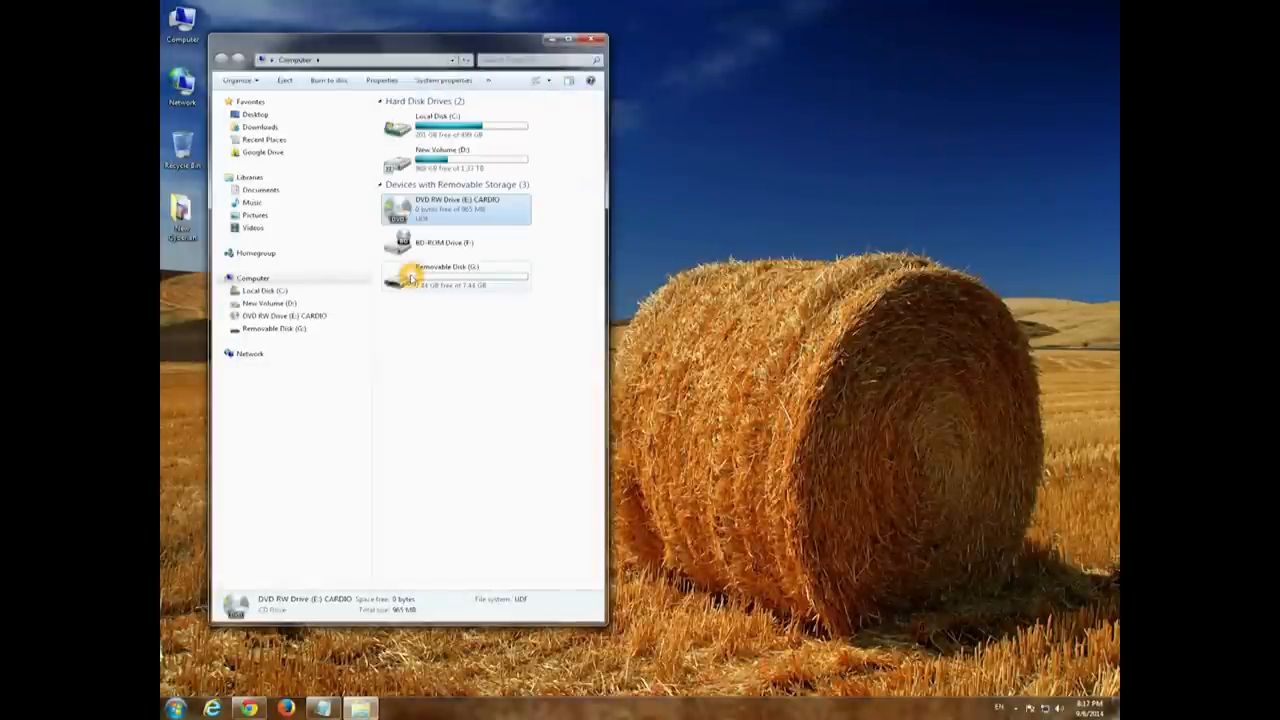
right_click(456, 278)
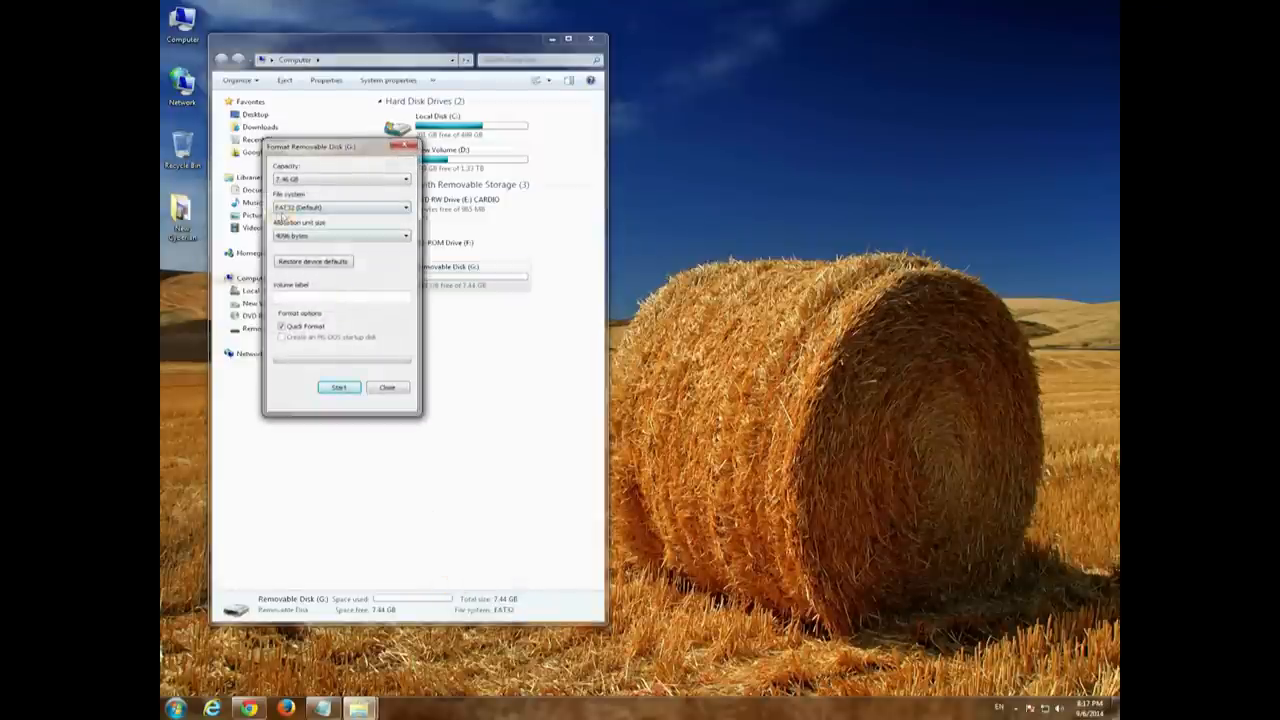
left_click(340, 206)
type("My Lec")
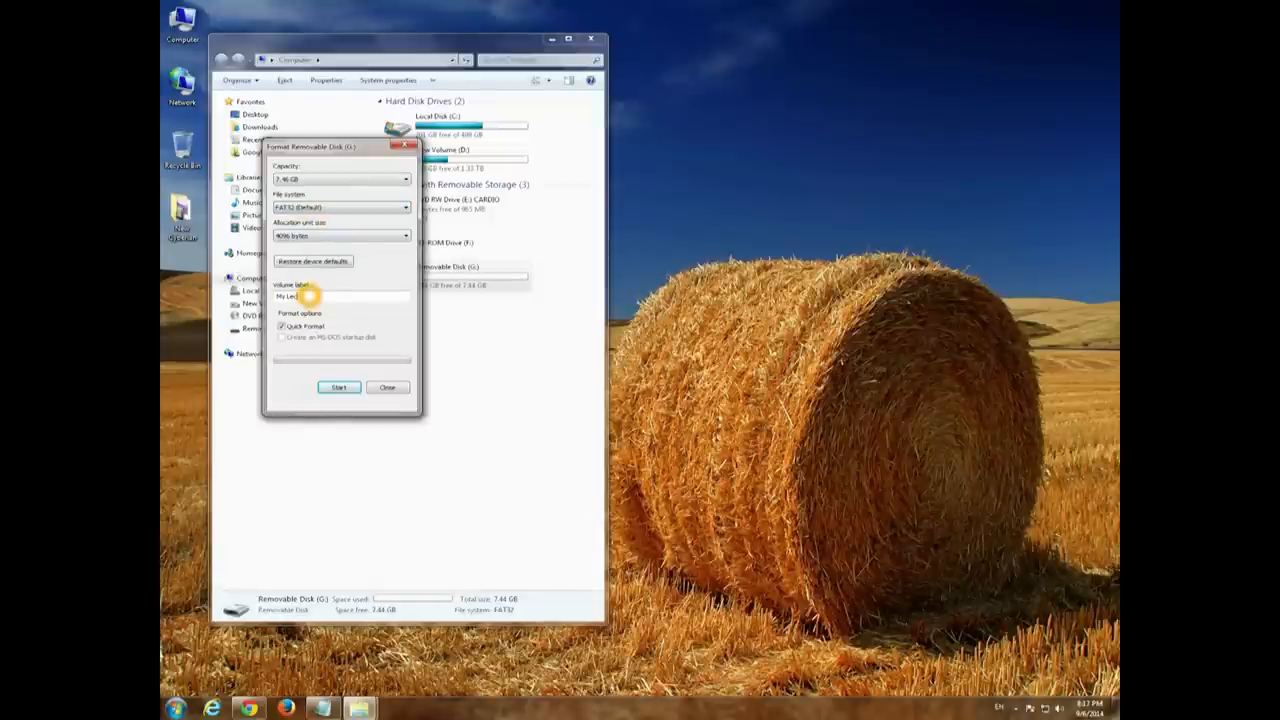
mouse_move(300, 296)
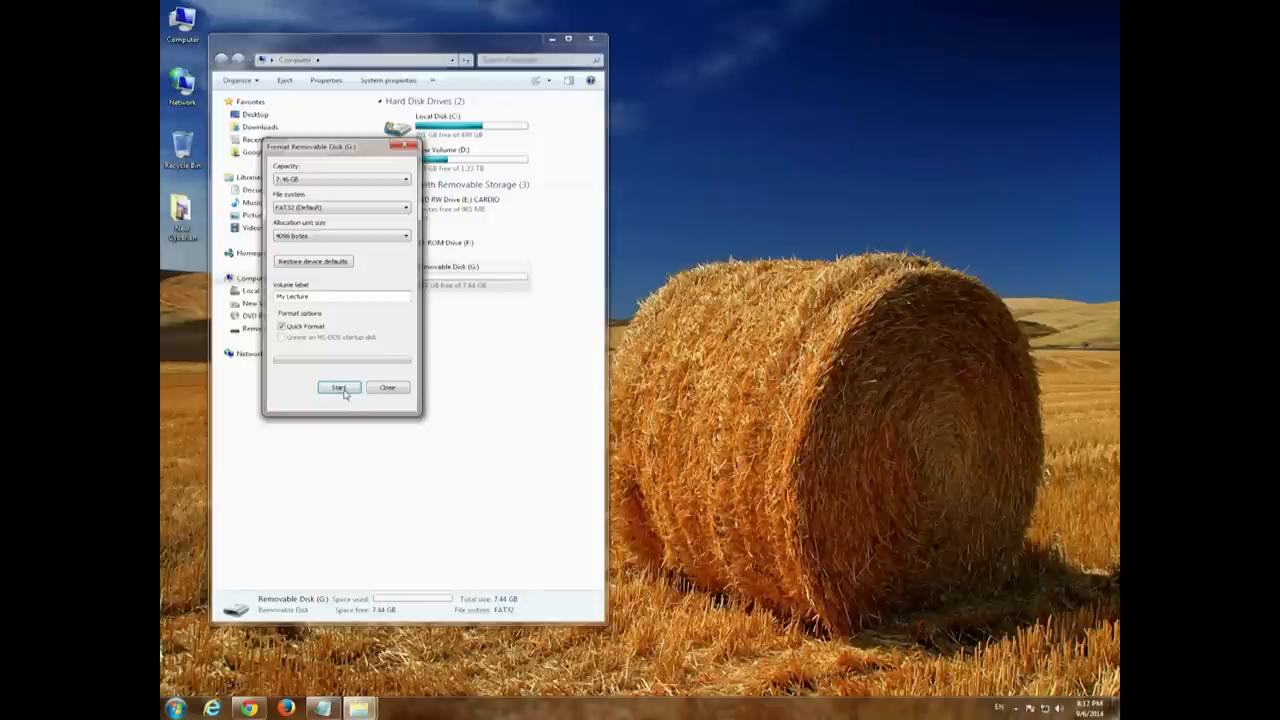
left_click(340, 388)
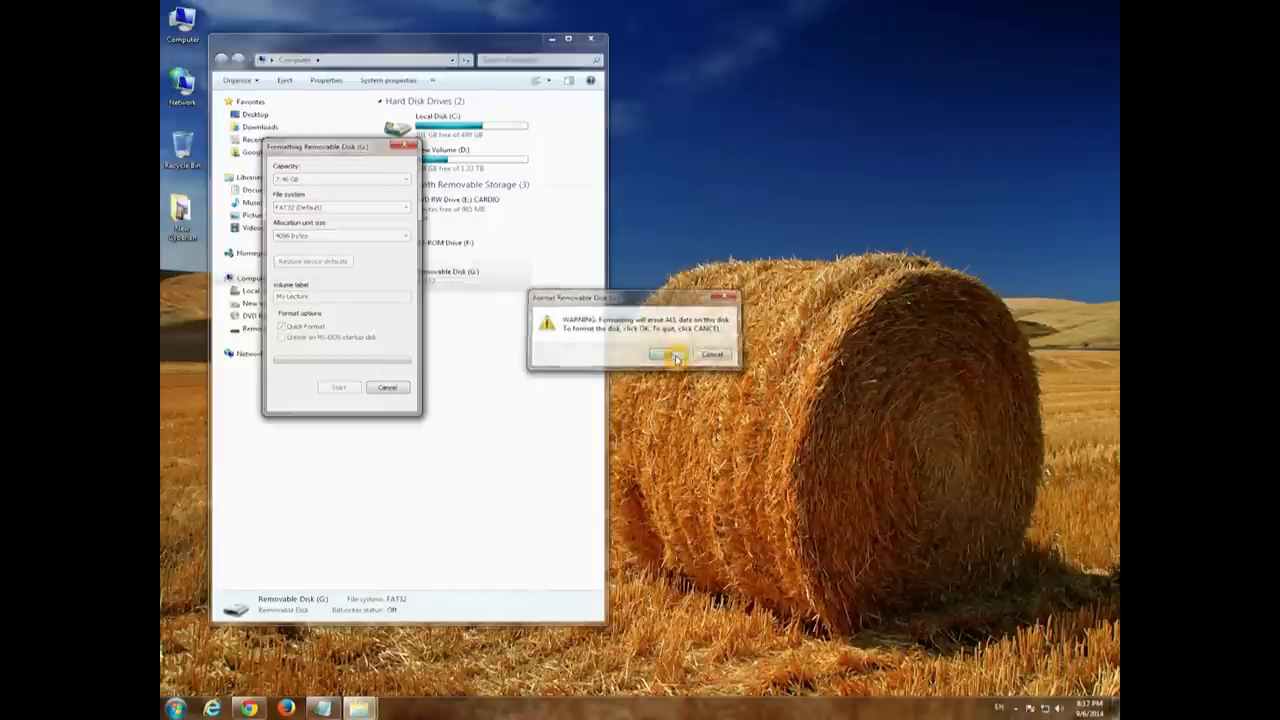
left_click(678, 356)
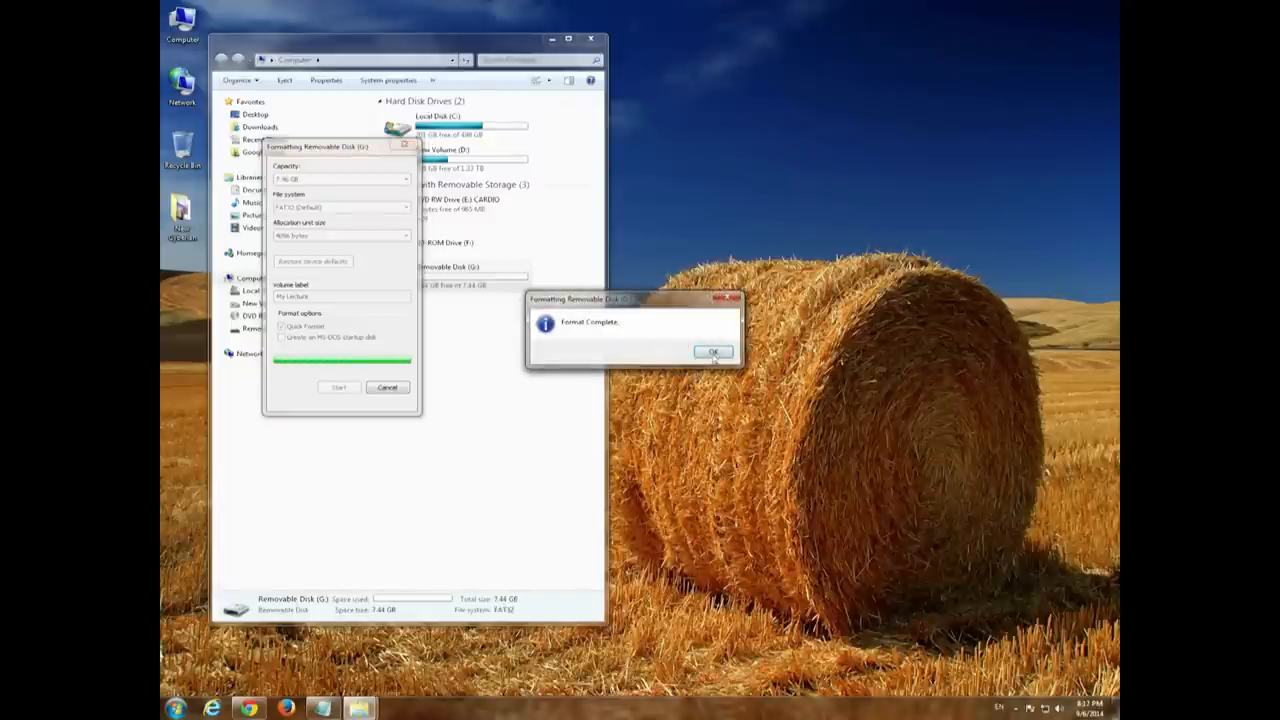
left_click(712, 352)
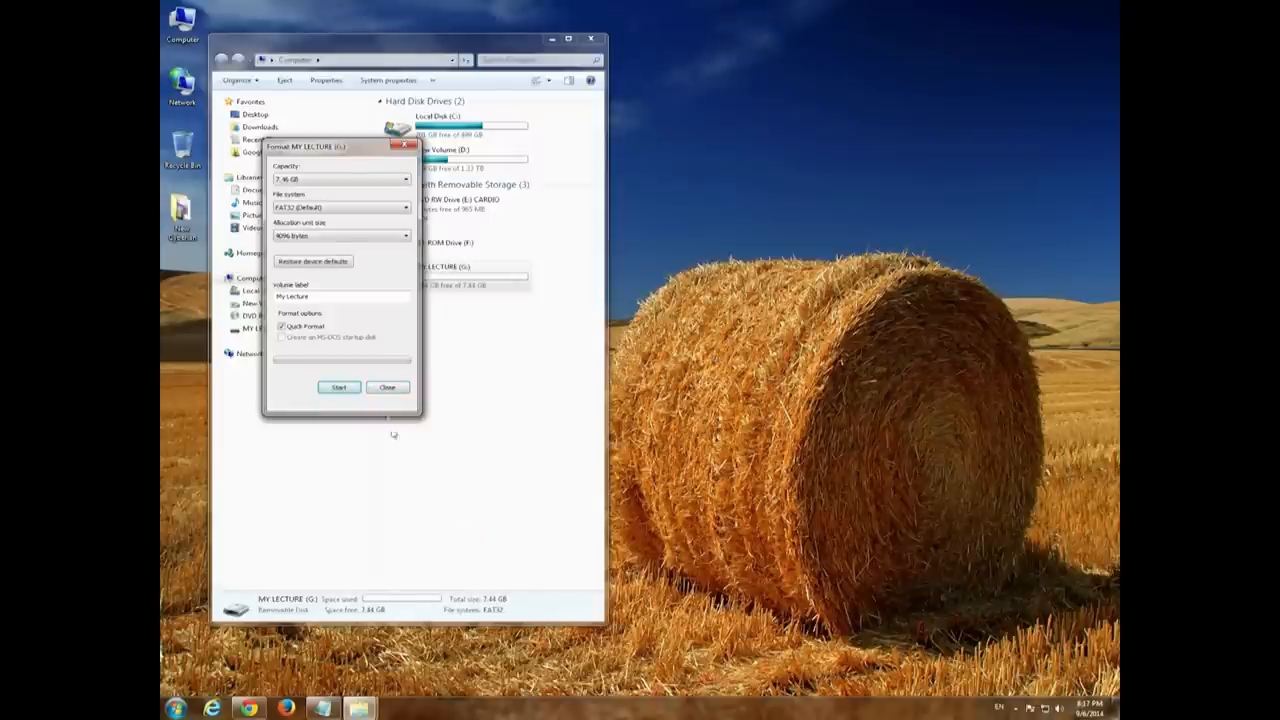
left_click(386, 388)
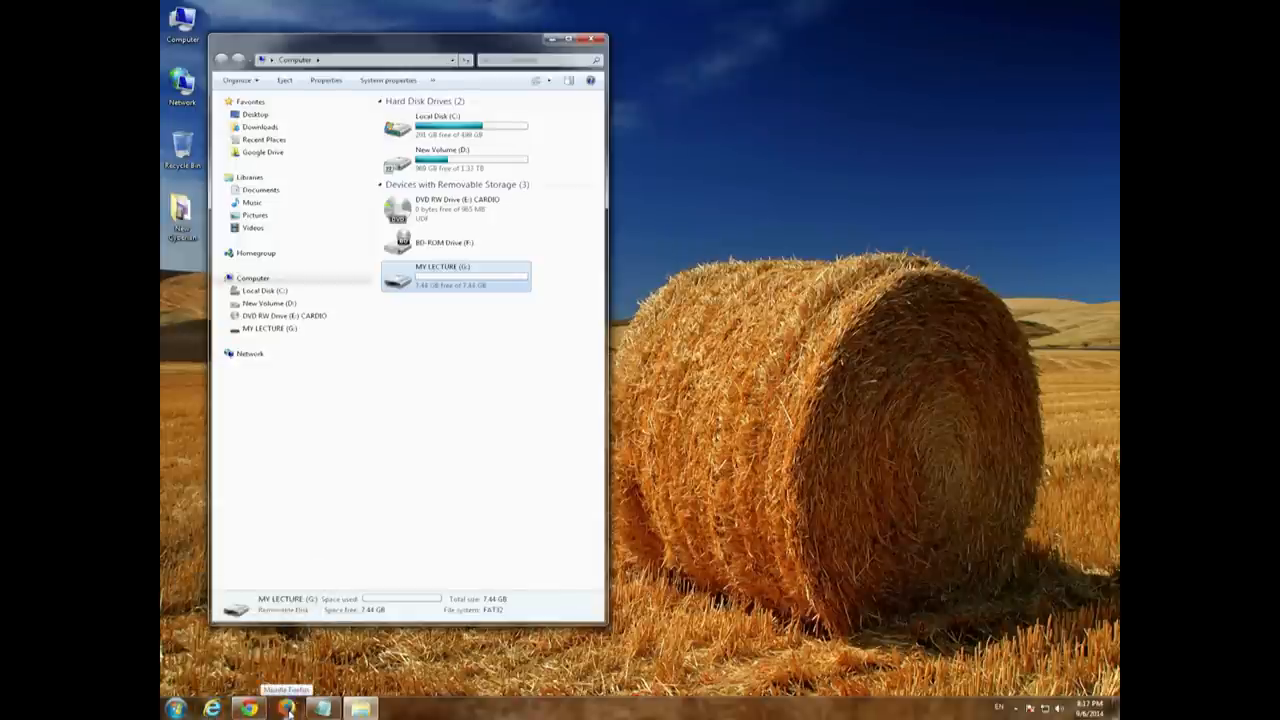
Load New Cyberian's DVD-On-USB page from the Notepad URL and save the DVD-On-USB zip download.
left_click(284, 708)
type("www.newcyberian.com/dvd-on-usb.html")
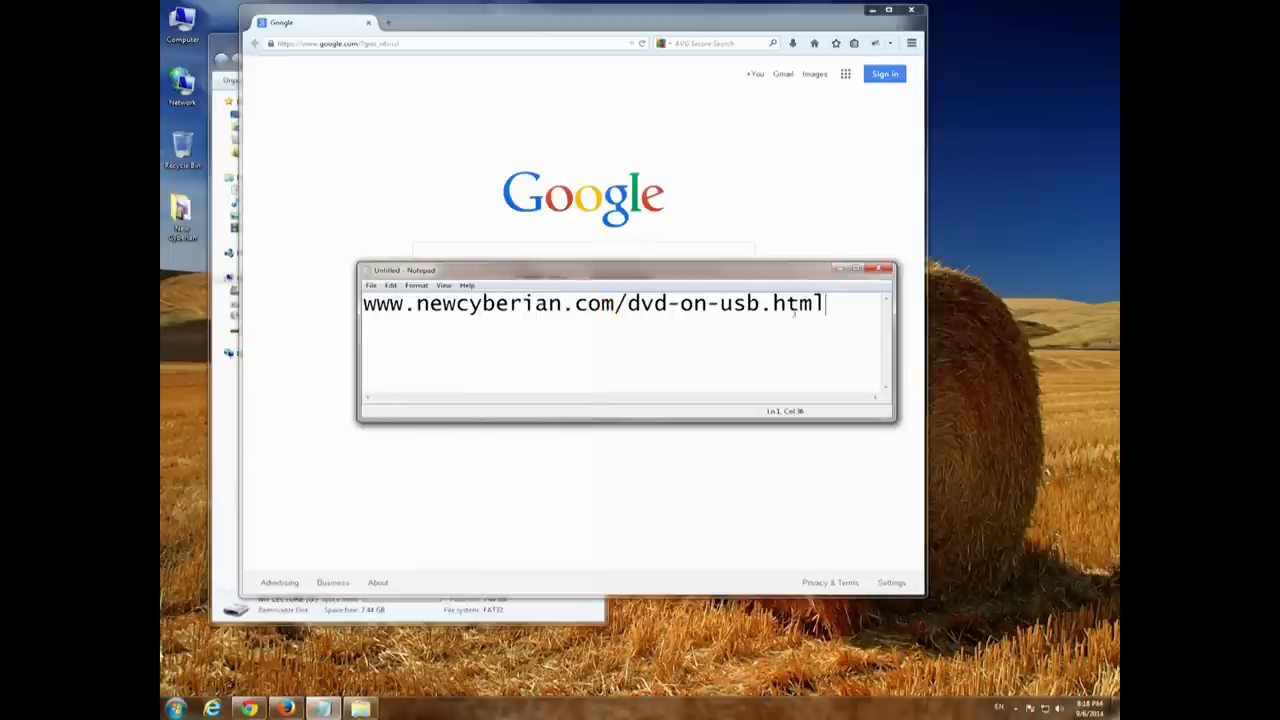
key("ctrl+a")
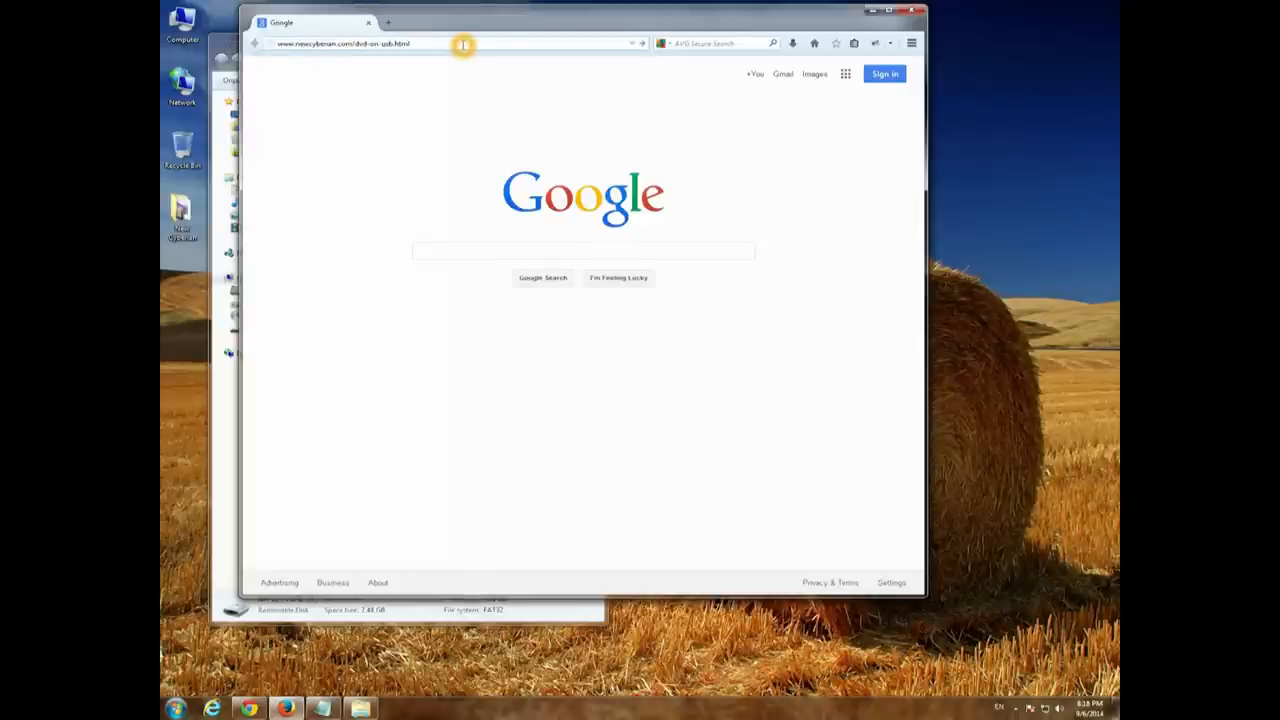
key("Return")
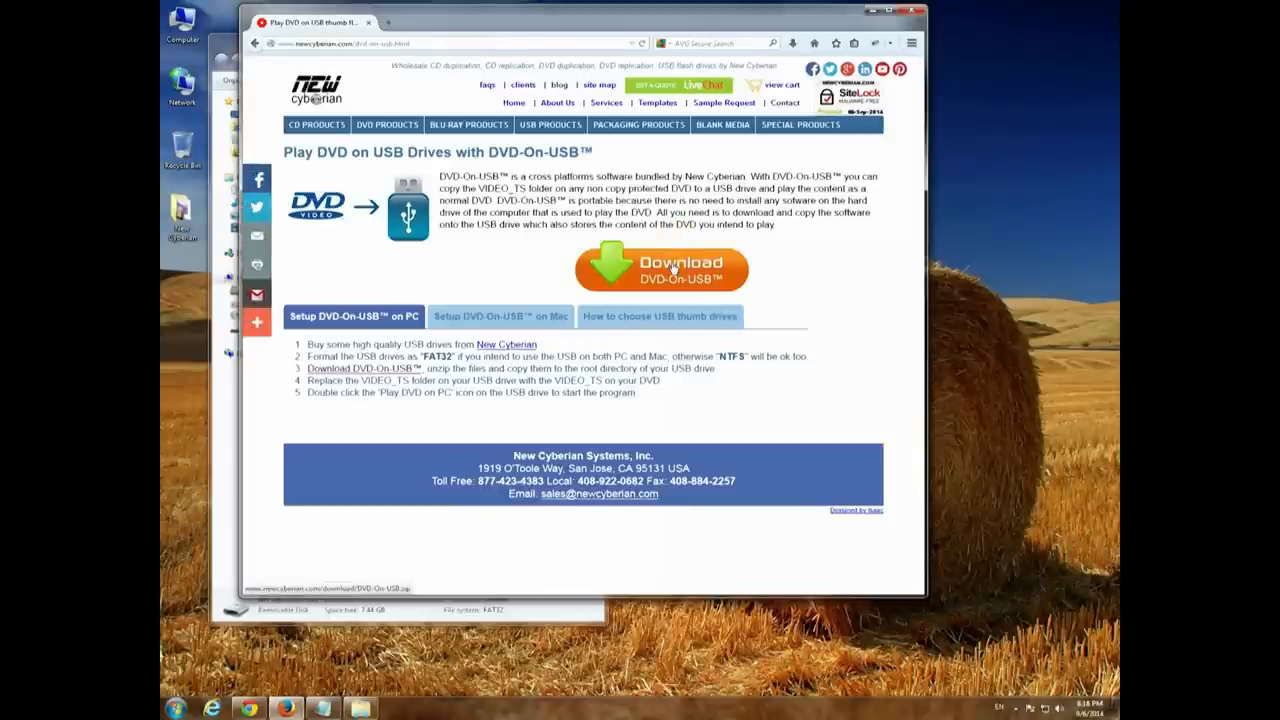
left_click(660, 268)
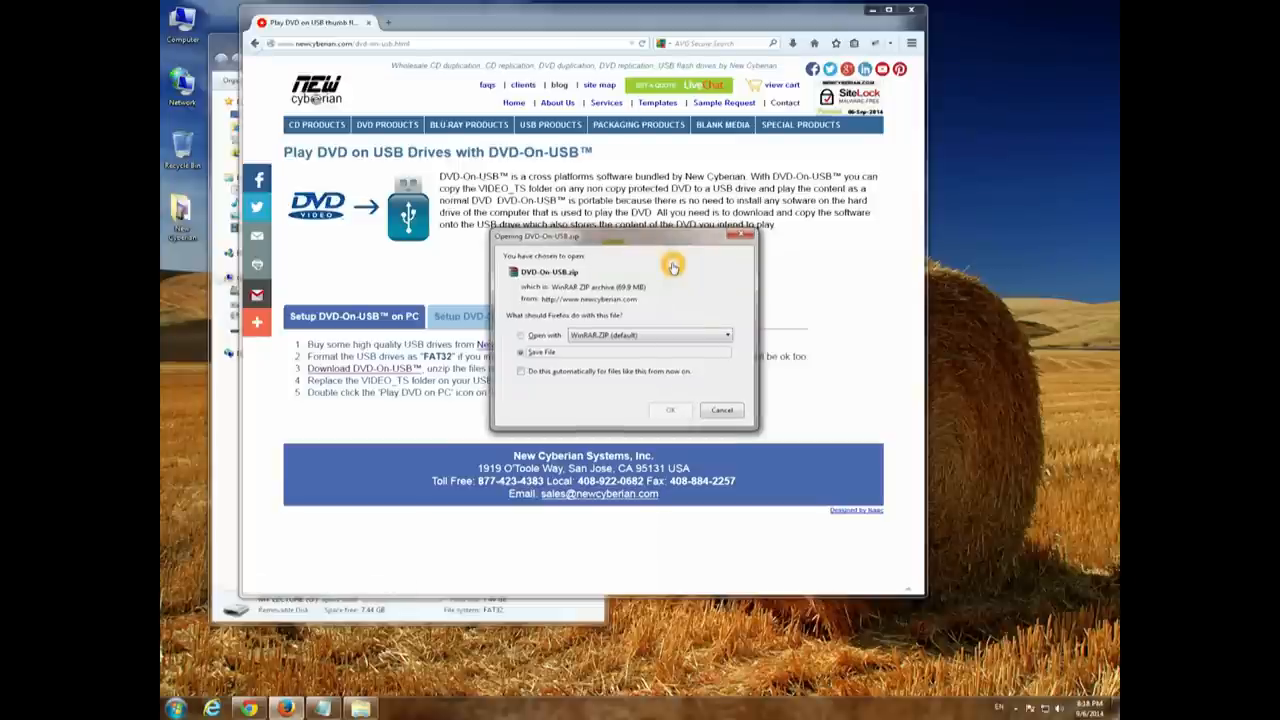
mouse_move(676, 382)
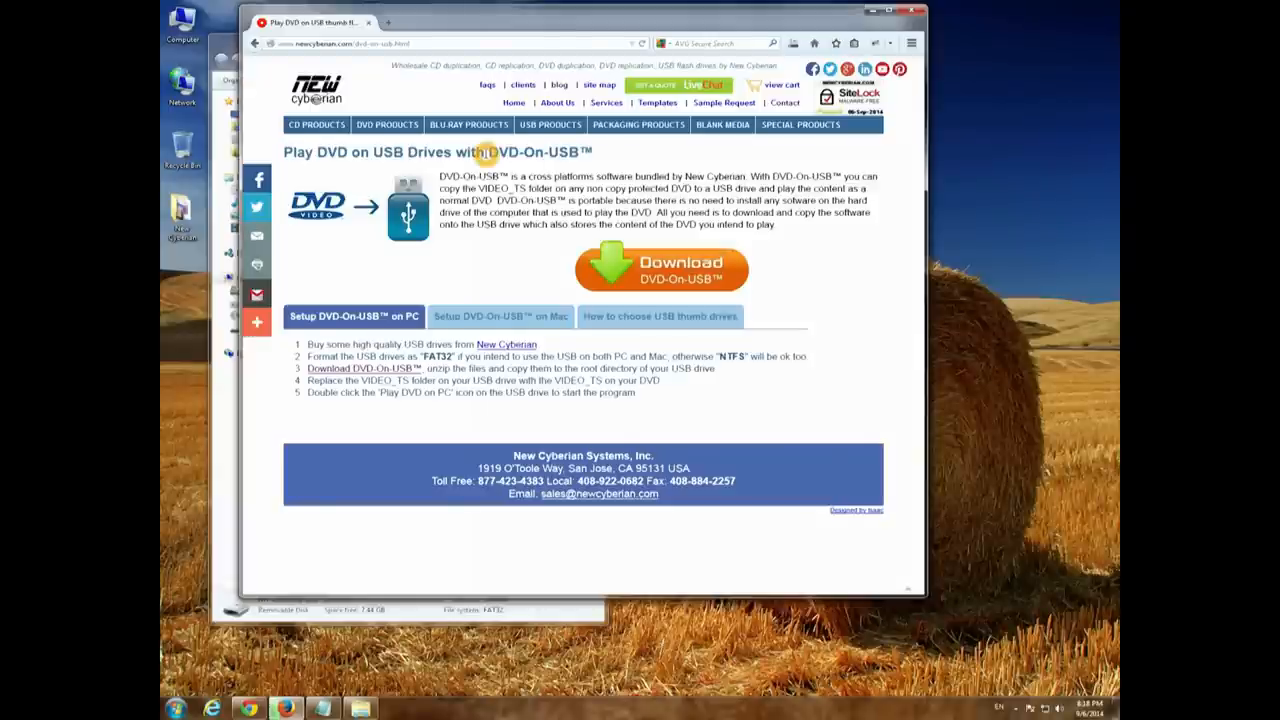
mouse_move(762, 148)
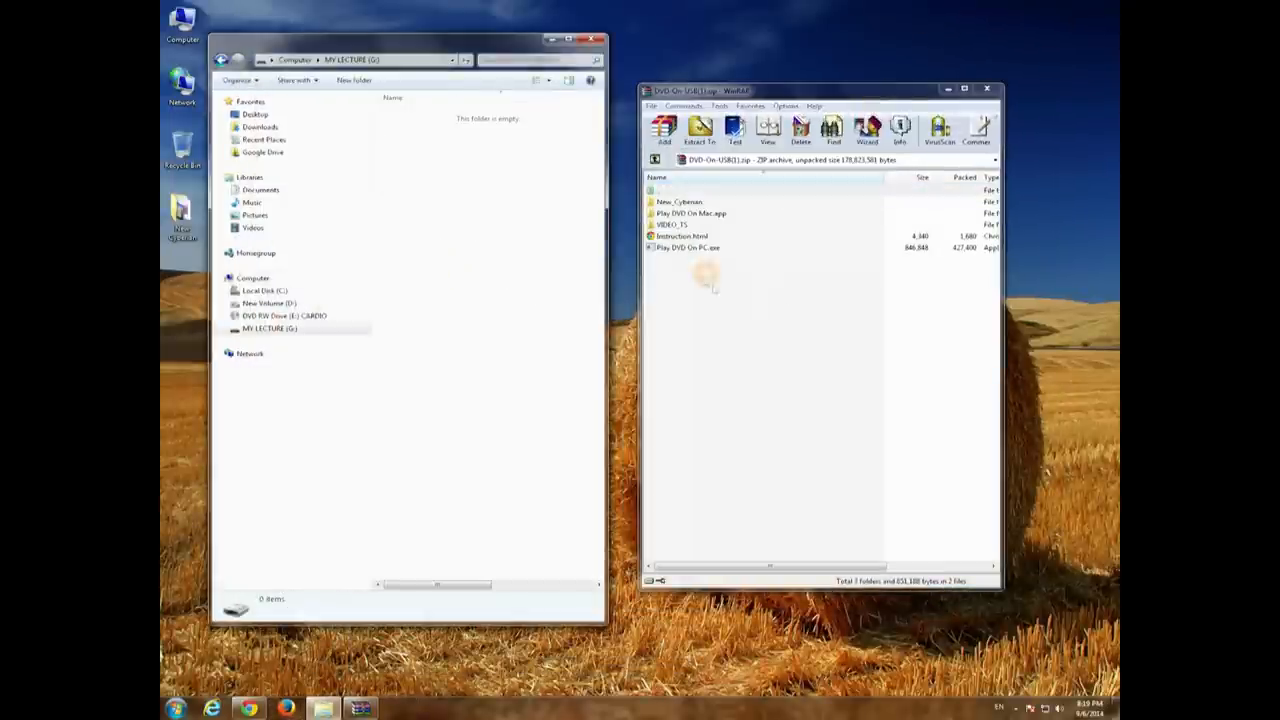
Extract all WinRAR archive contents, including VIDEO_TS and Play DVD On PC.exe, onto MY LECTURE (G:).
left_click(700, 130)
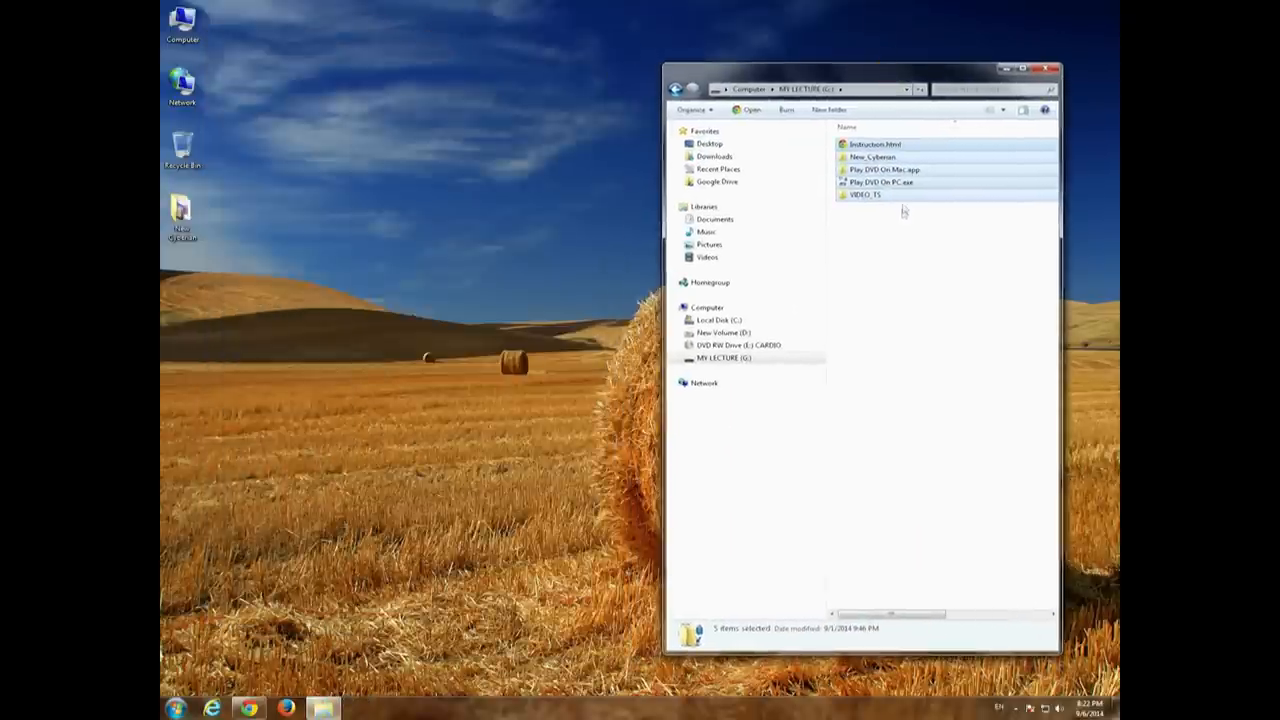
Show the DVD disc's VIDEO_TS files beside the USB drive's empty VIDEO_TS folder in two Explorer windows.
left_click(864, 196)
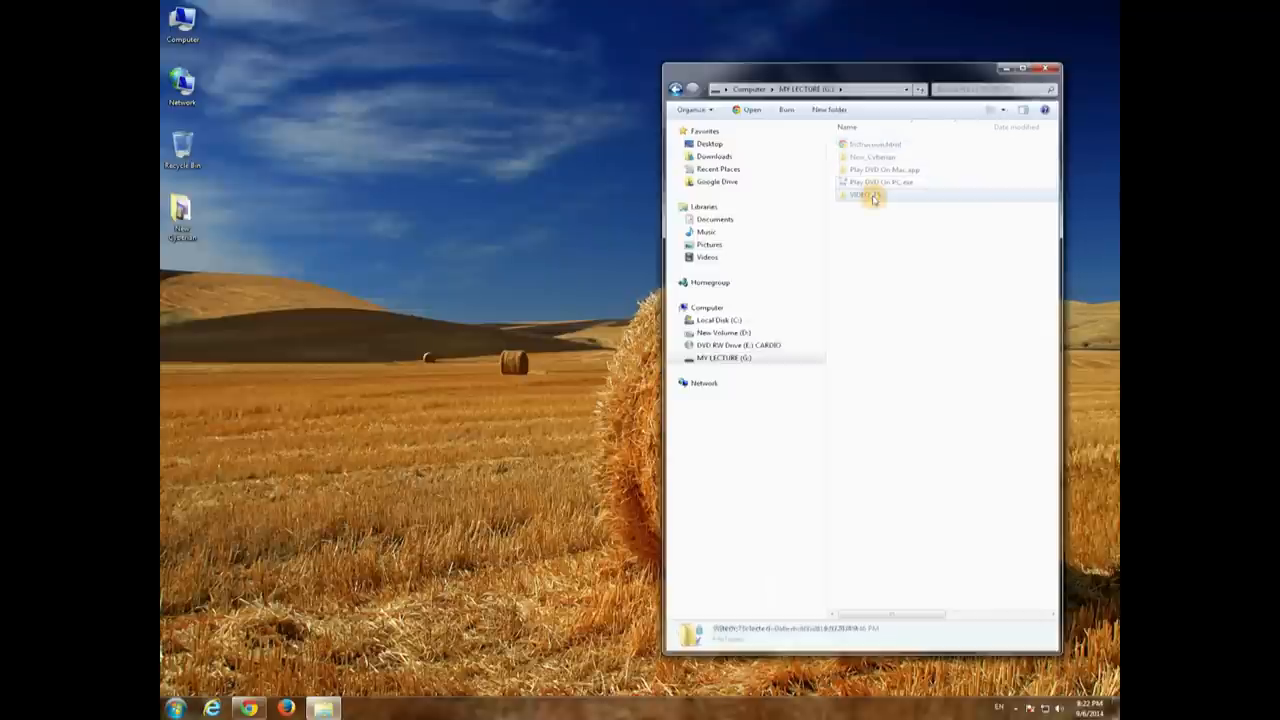
double_click(862, 196)
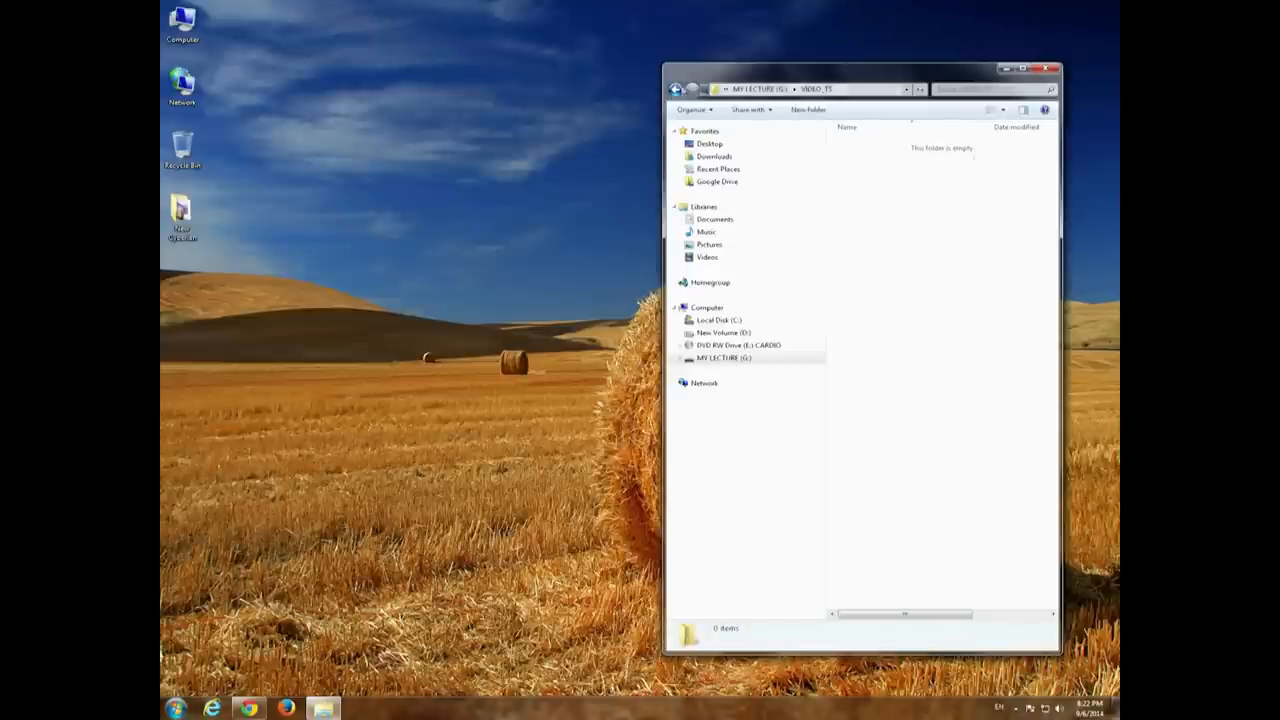
left_click(676, 88)
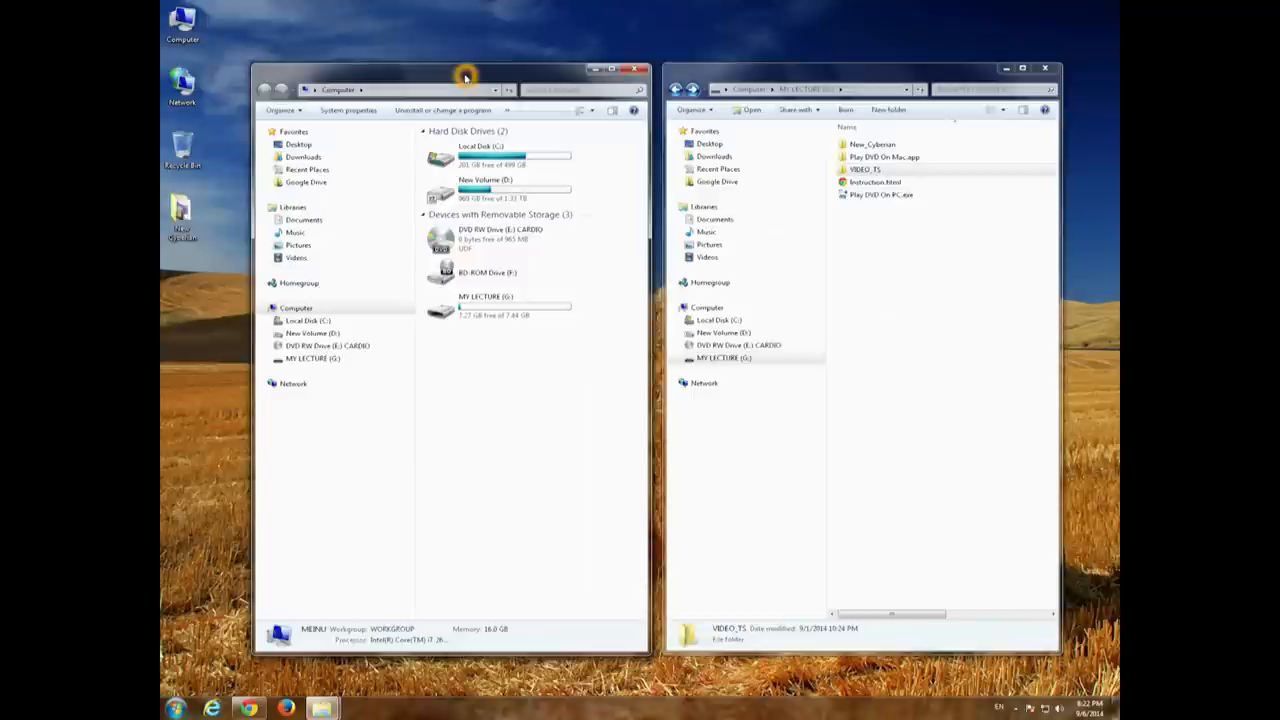
right_click(470, 238)
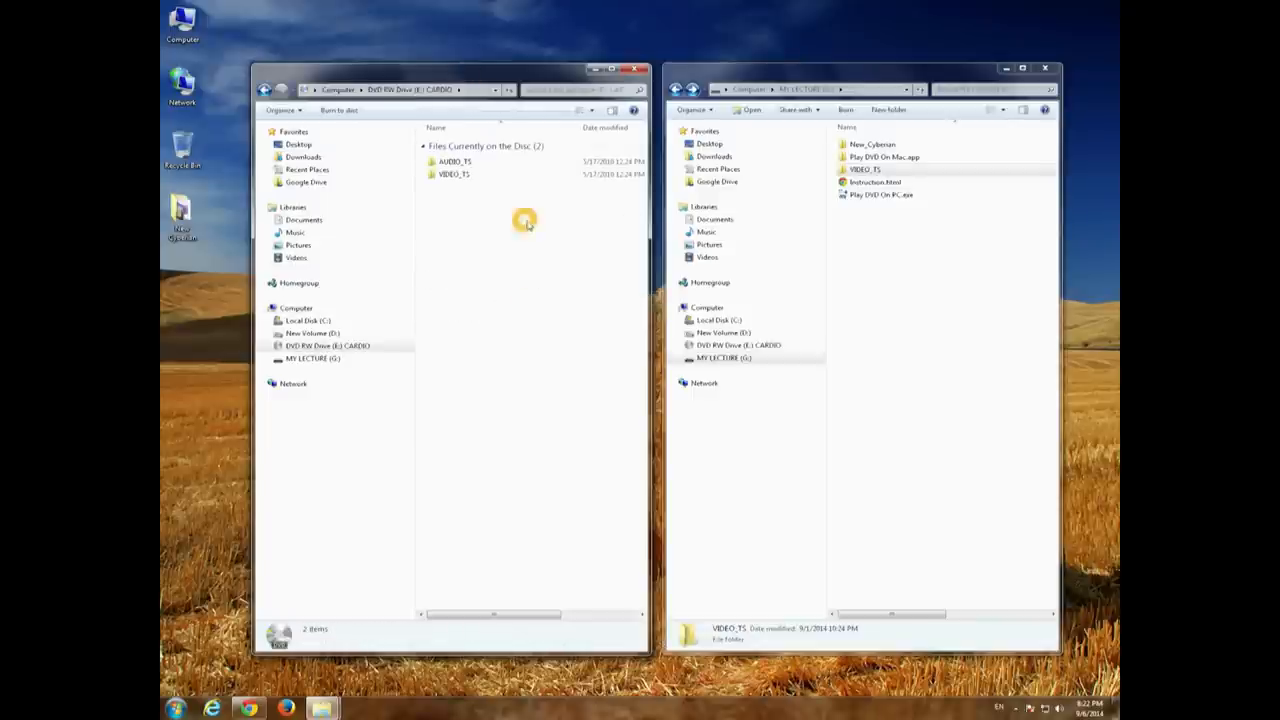
left_click(452, 174)
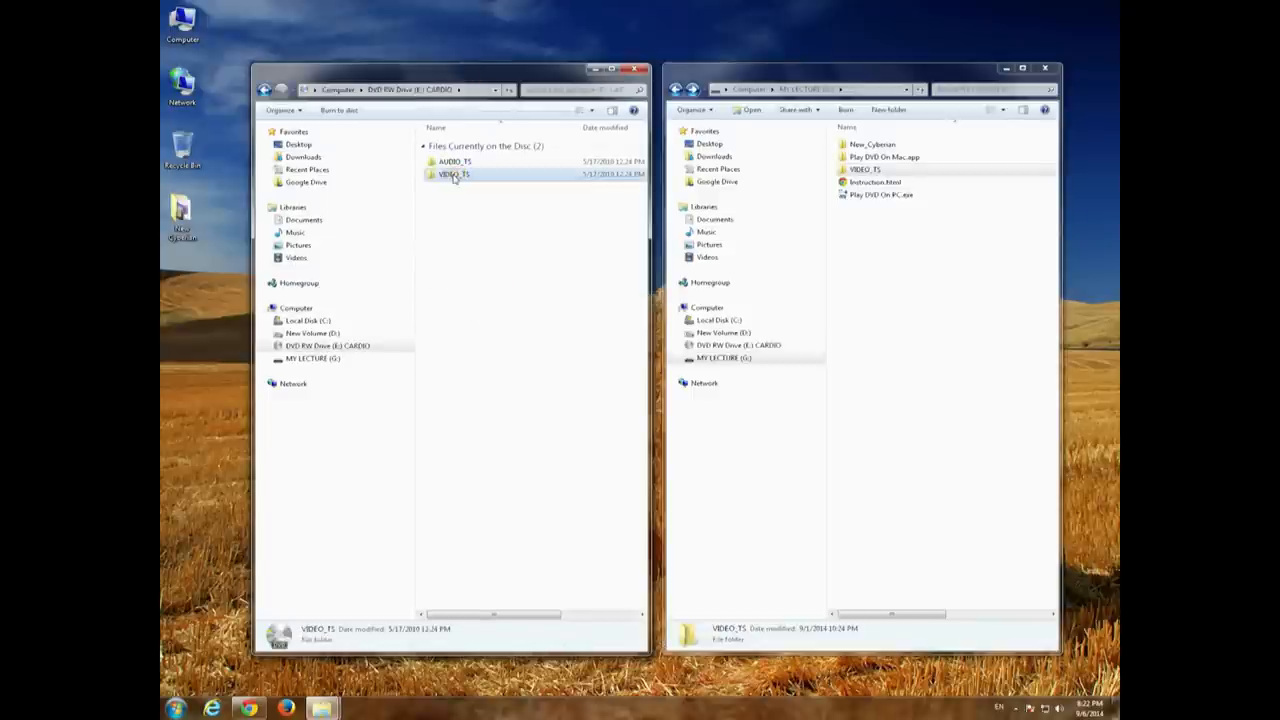
double_click(452, 174)
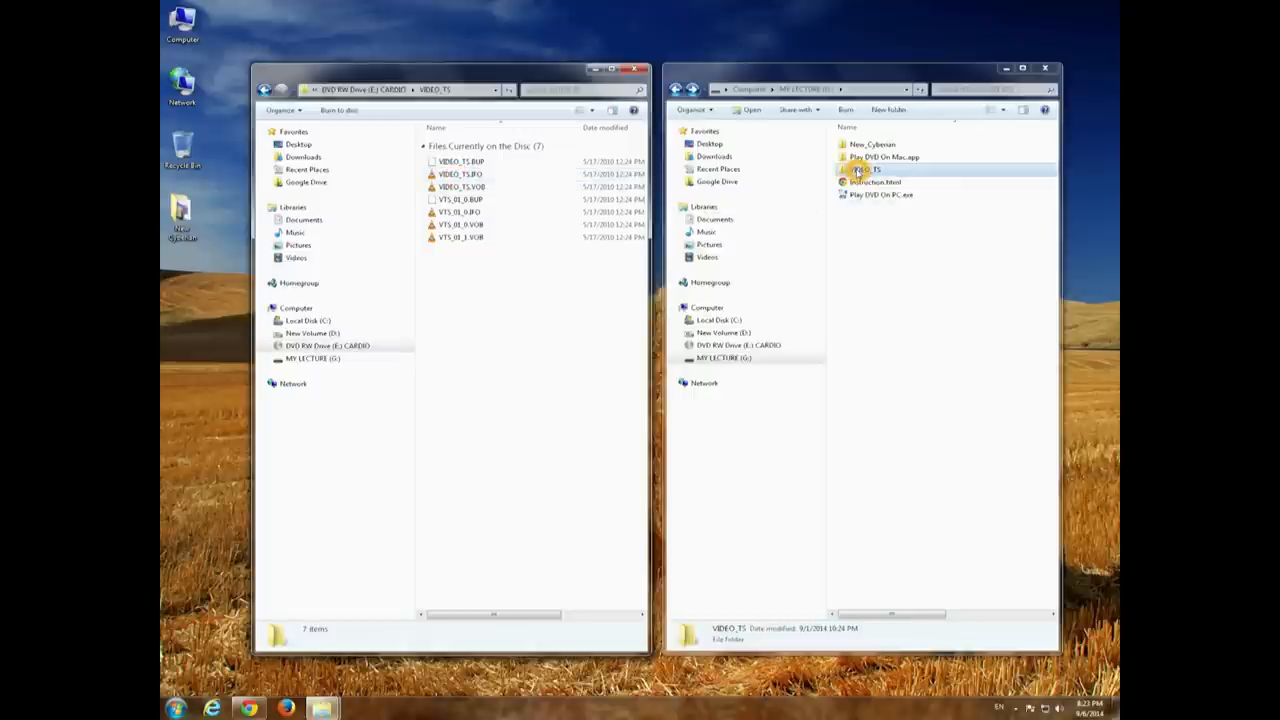
double_click(864, 168)
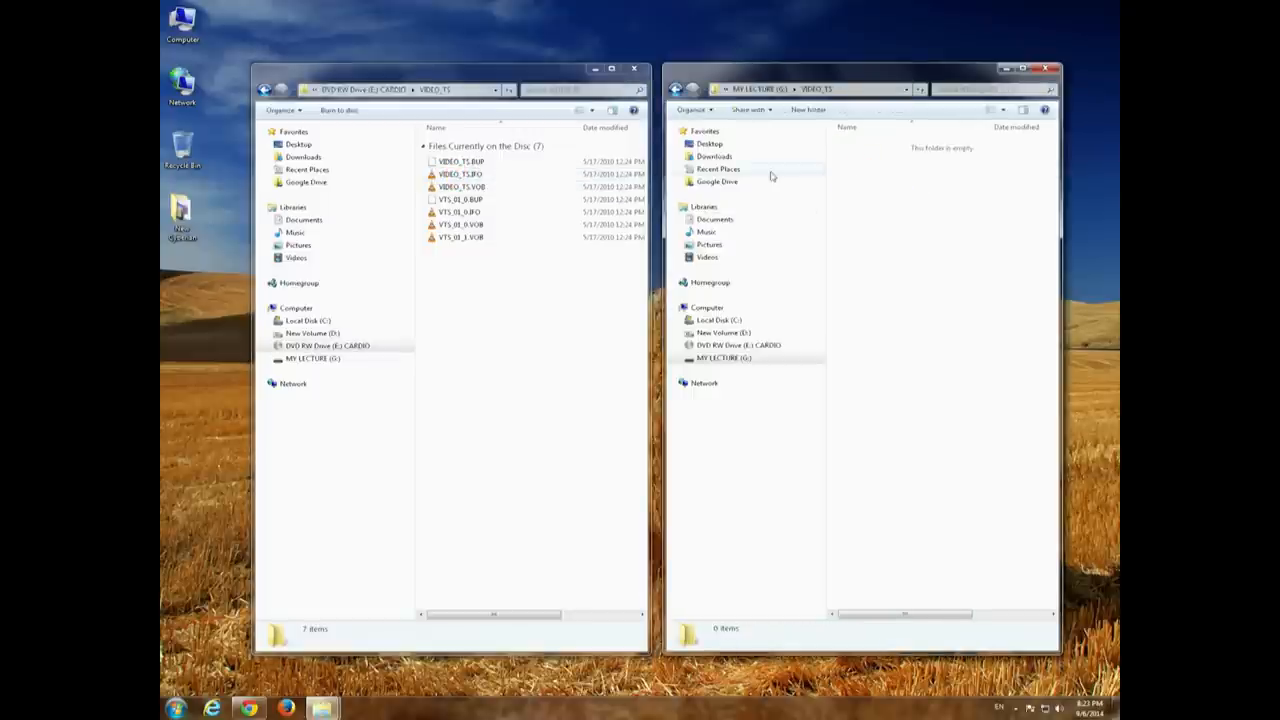
mouse_move(478, 260)
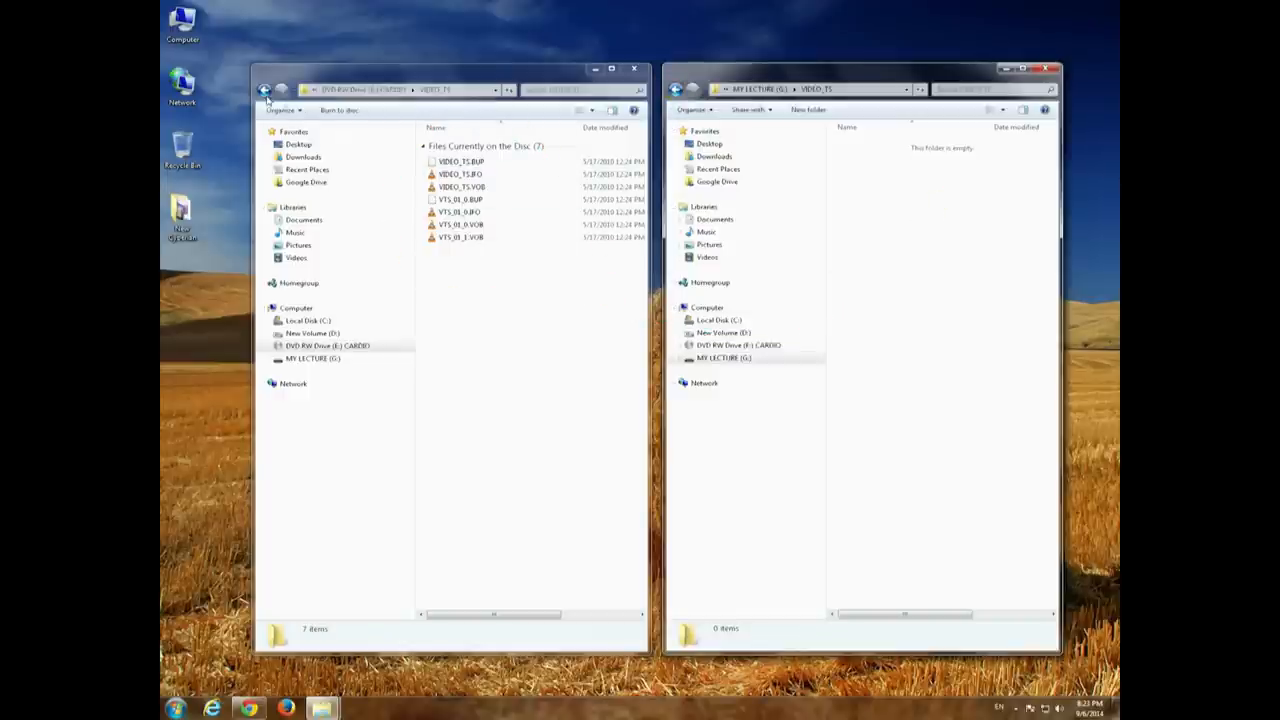
Copy the disc's VIDEO_TS folder to the USB root and agree to merge the VIDEO_TS folders.
left_click(264, 90)
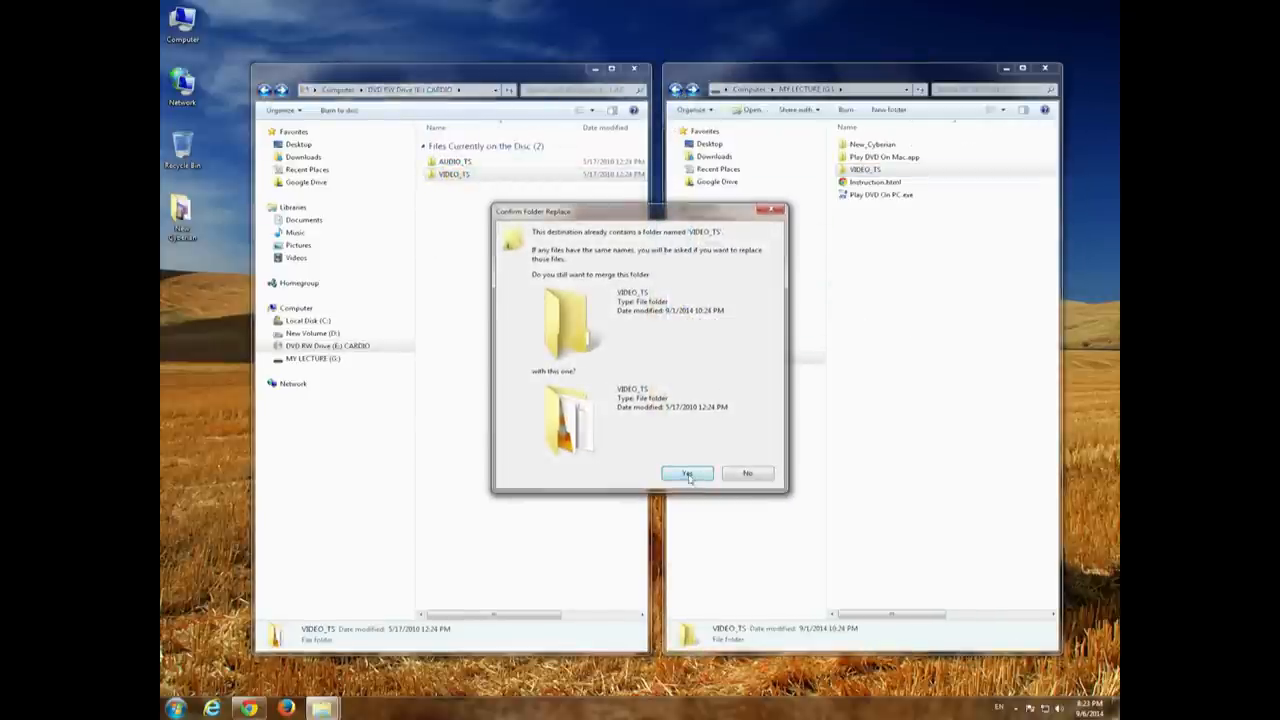
left_click(688, 472)
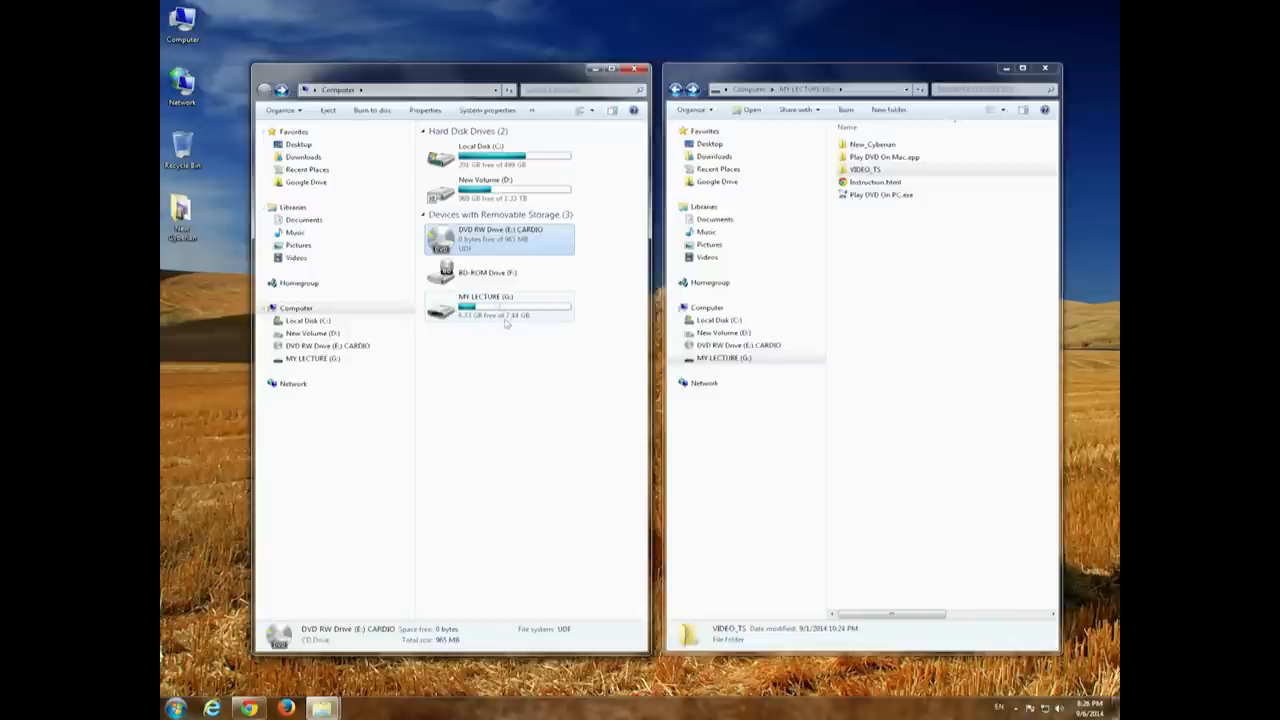
Eject the CARDIO DVD from the DVD RW Drive (E:).
right_click(500, 238)
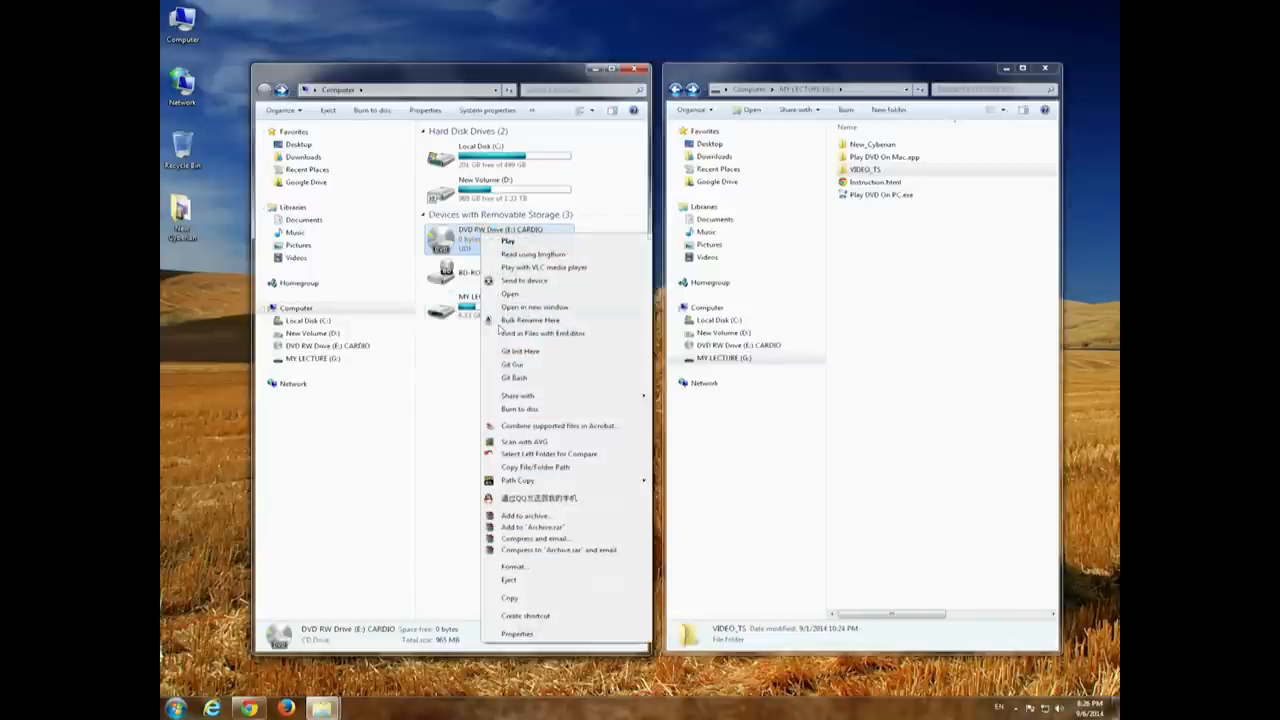
left_click(516, 564)
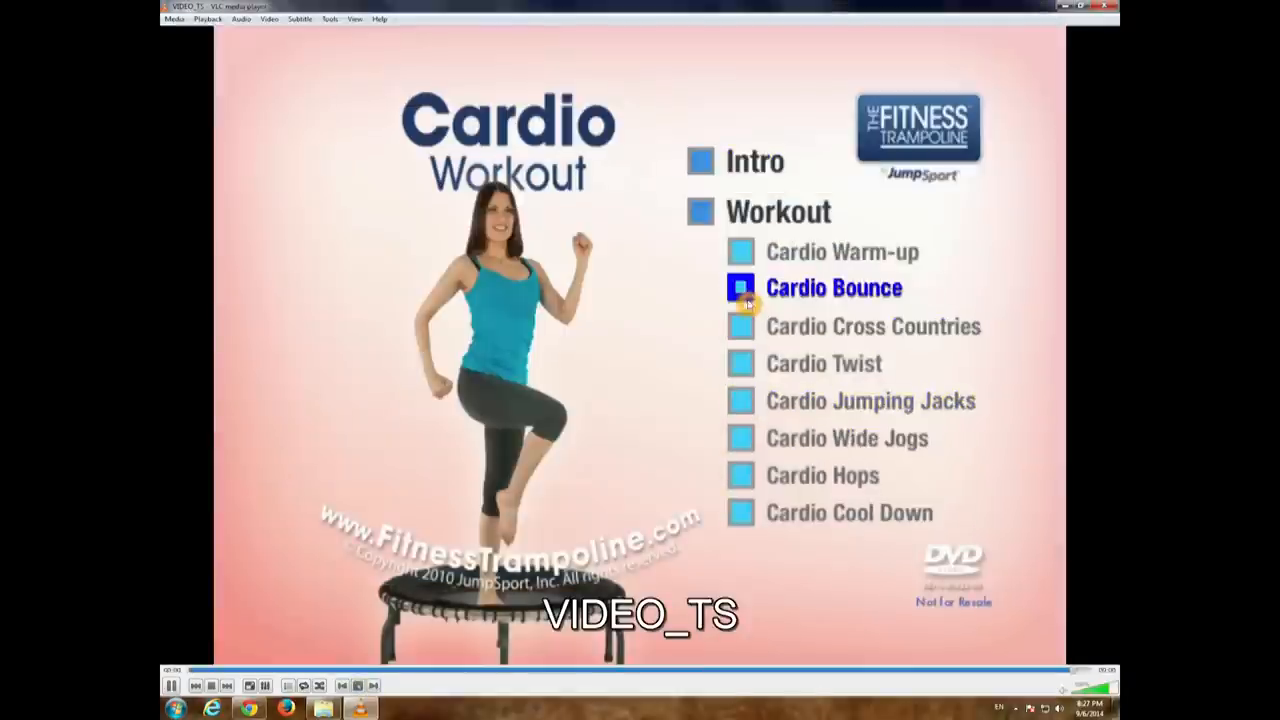
Run Play DVD On PC.exe from the USB drive and play the Cardio Bounce chapter from the DVD menu.
left_click(834, 288)
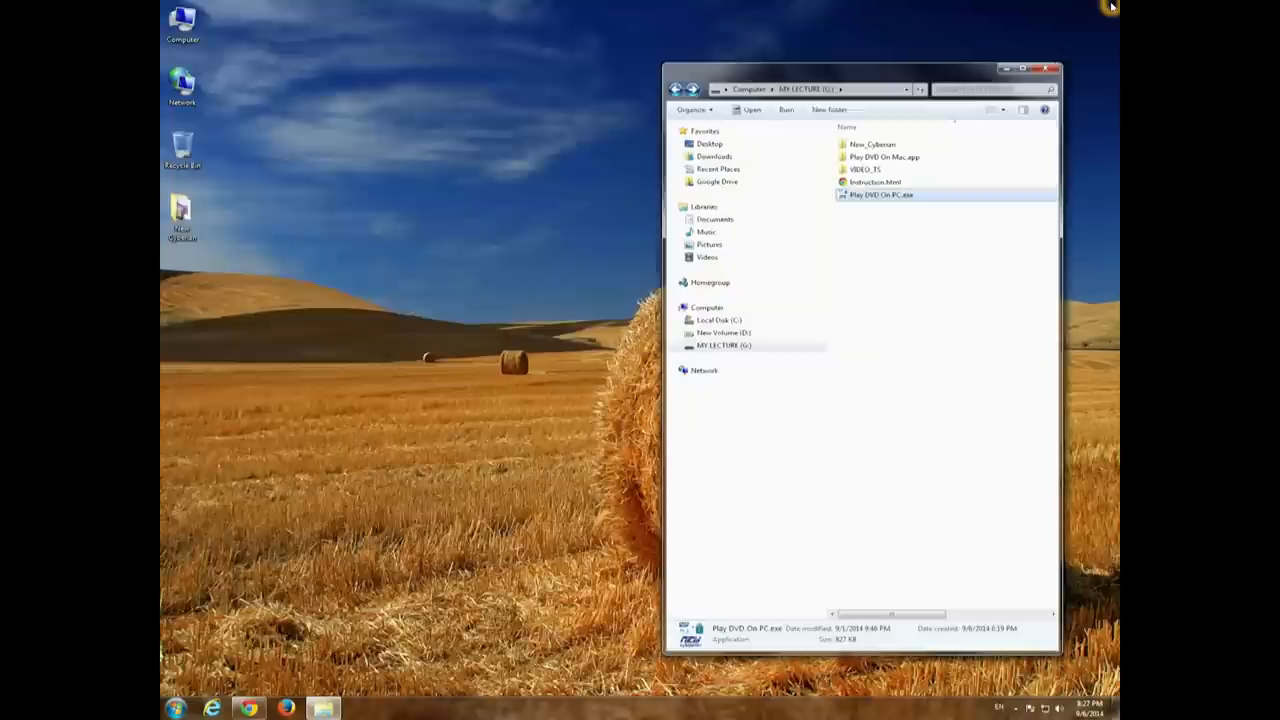
mouse_move(768, 288)
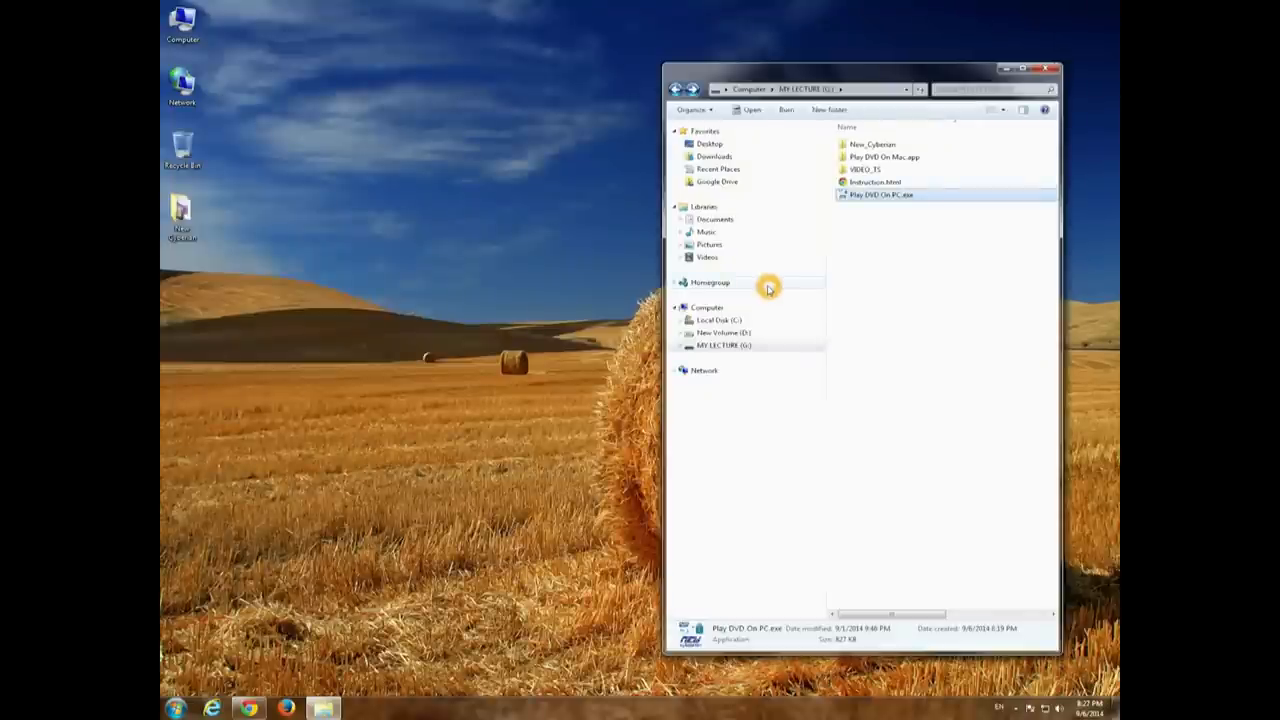